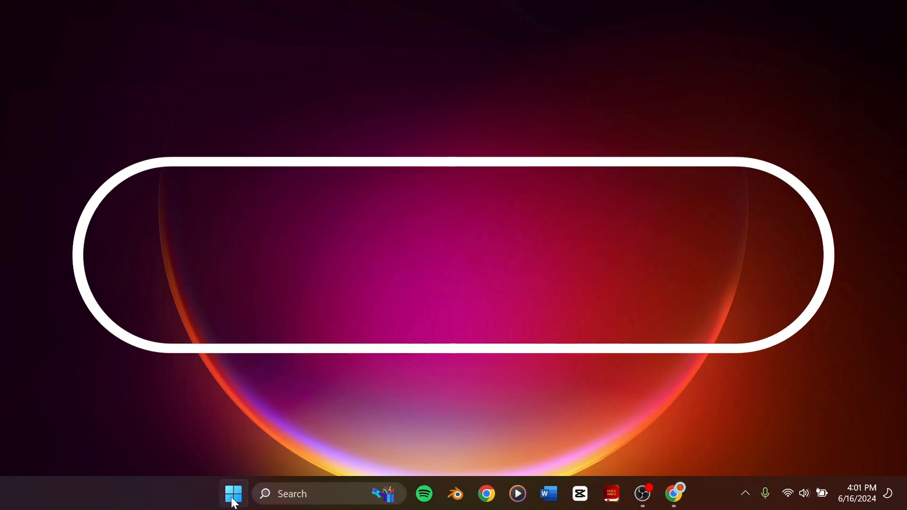
# - Launch File Explorer from the Start menu's pinned apps
pyautogui.click(233, 493)
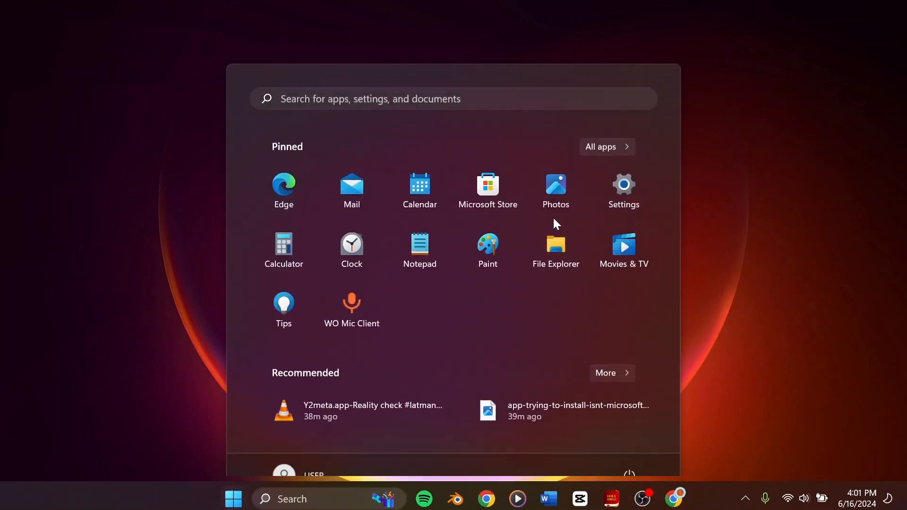
pyautogui.click(554, 245)
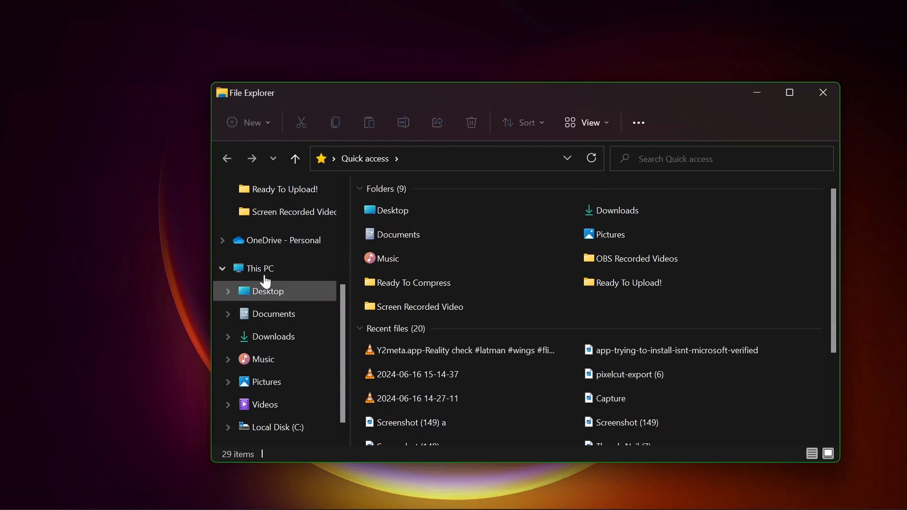
# - Navigate This PC > Local Disk (C:) > Program Files > Microsoft Office > Office16
pyautogui.click(260, 268)
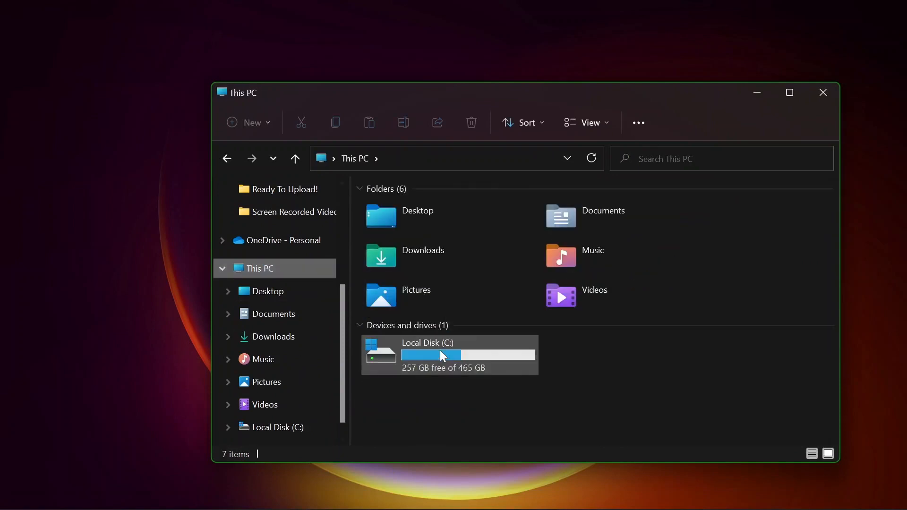
pyautogui.doubleClick(449, 354)
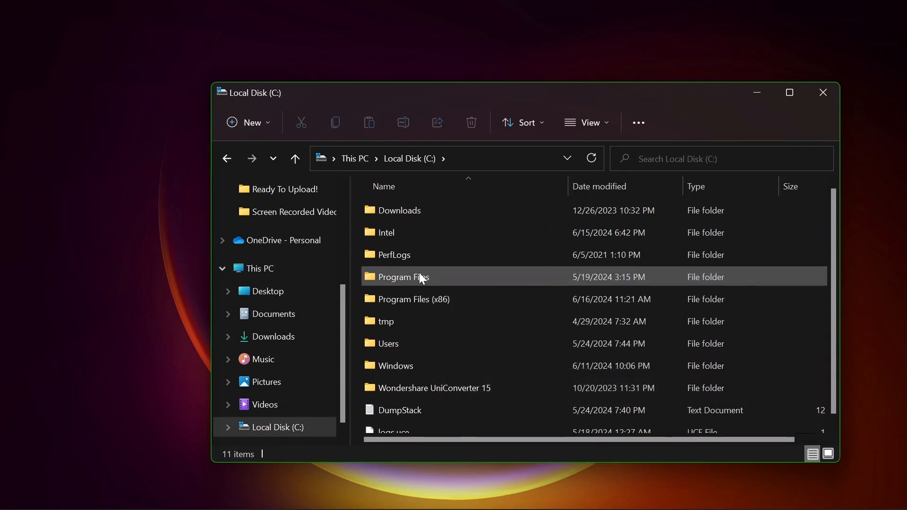
pyautogui.doubleClick(403, 278)
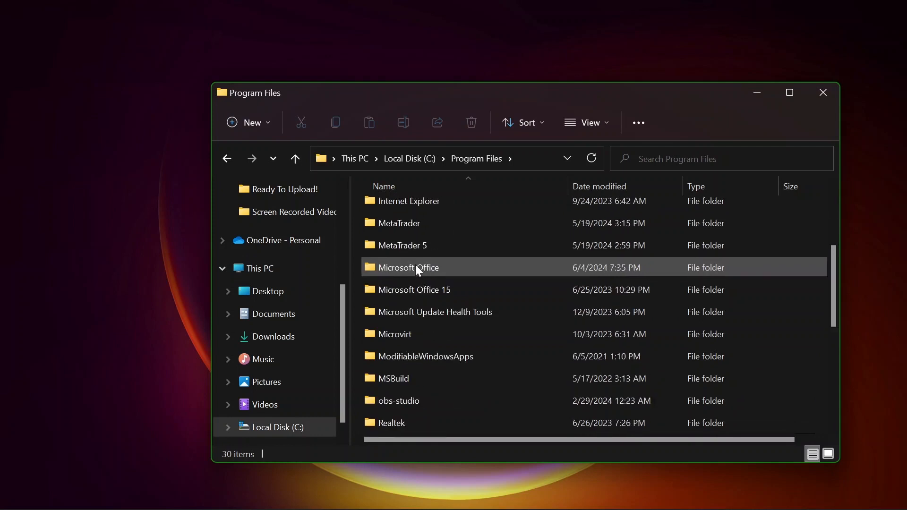
pyautogui.click(410, 268)
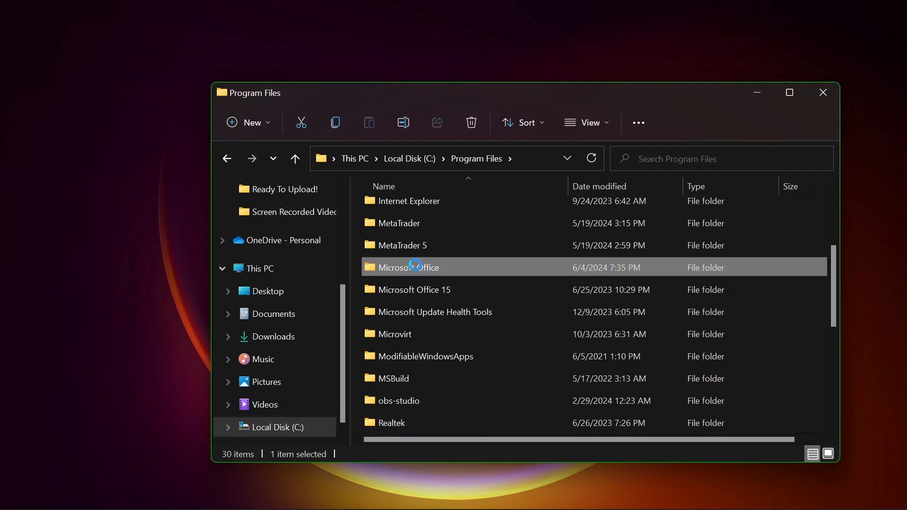
pyautogui.doubleClick(409, 267)
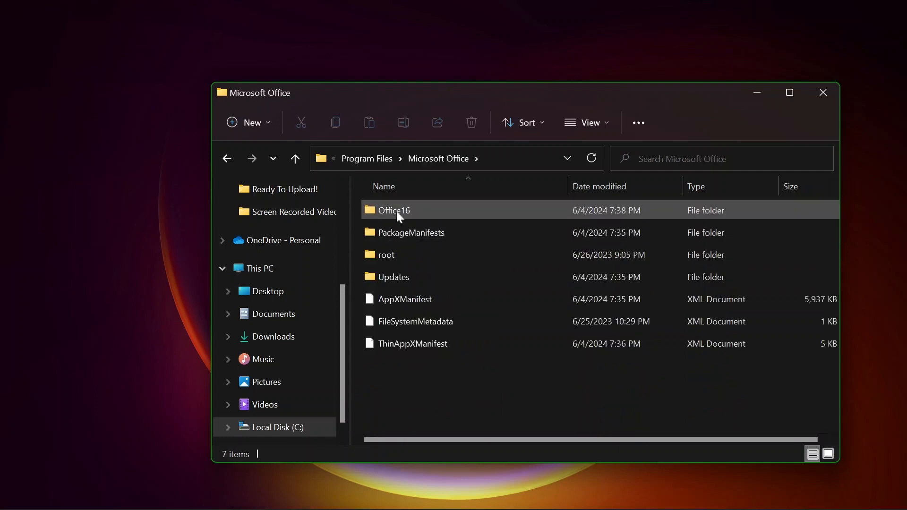
pyautogui.doubleClick(394, 210)
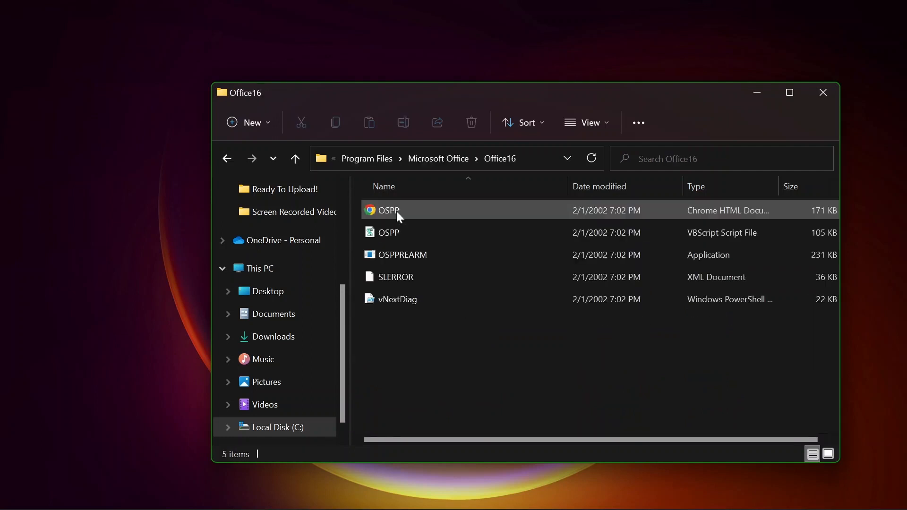
pyautogui.moveTo(423, 258)
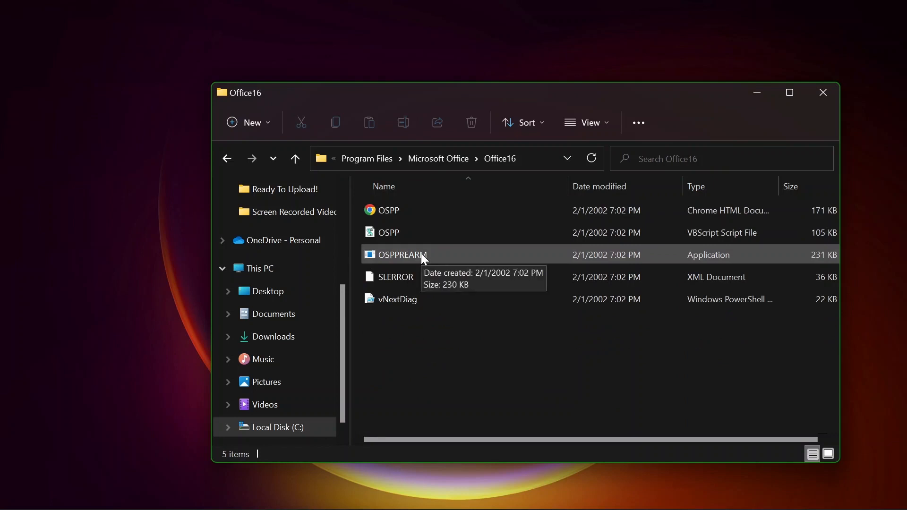
pyautogui.moveTo(378, 265)
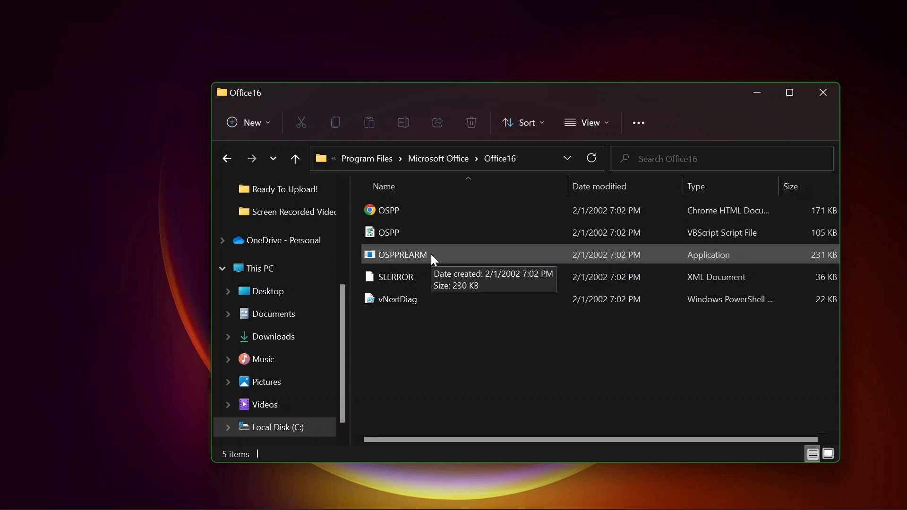
# - Open the context menu for the OSPPREARM application
pyautogui.rightClick(397, 254)
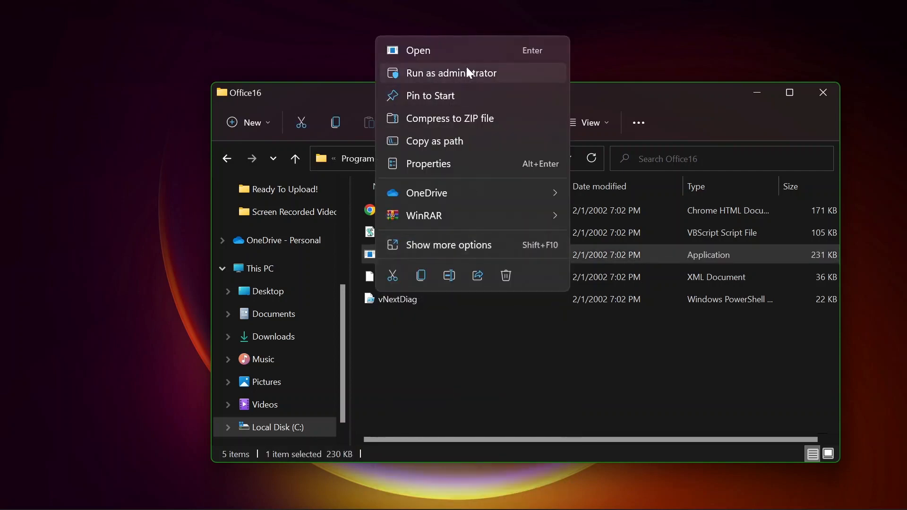
# - Run OSPPREARM as administrator, then reopen its context menu to repeat
pyautogui.click(451, 73)
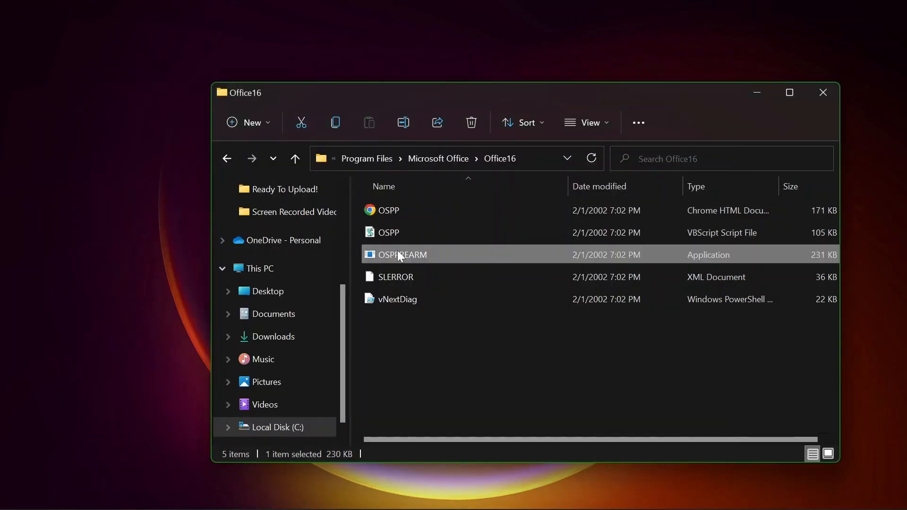
pyautogui.rightClick(401, 255)
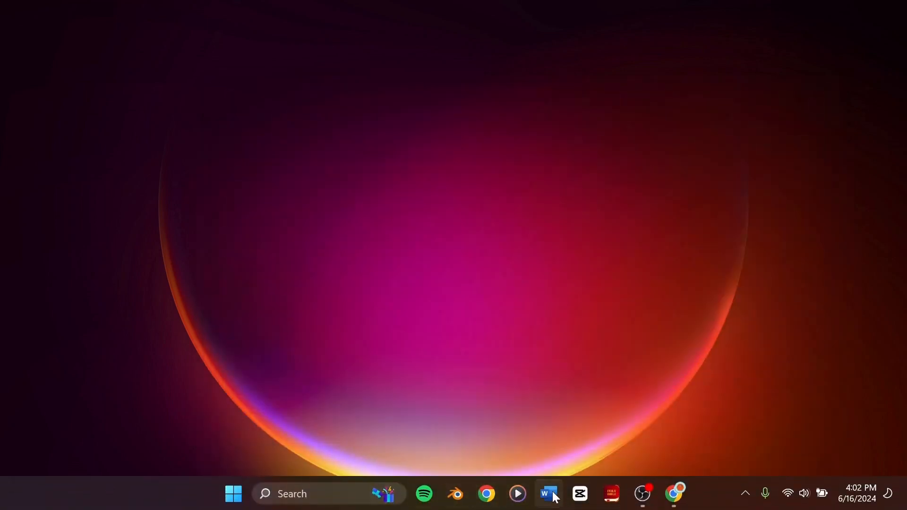
# - Start Microsoft Word from its taskbar icon
pyautogui.click(547, 493)
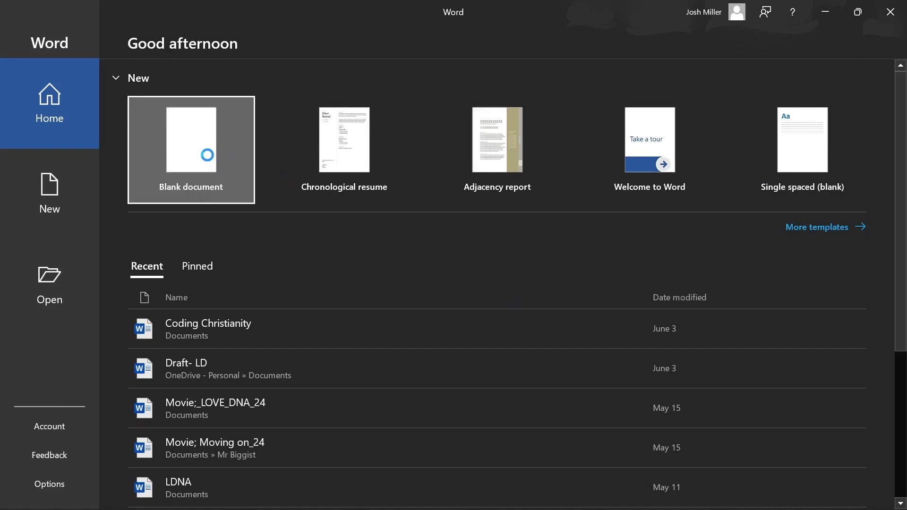
# - Create a blank document and type 'Alksdjf0ojef' into it
pyautogui.click(191, 151)
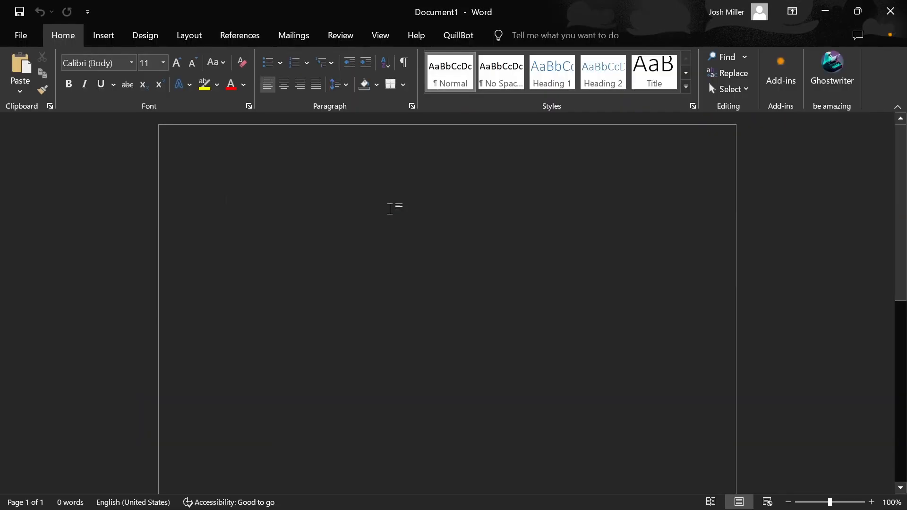
pyautogui.write('Alksdjf0ojef')
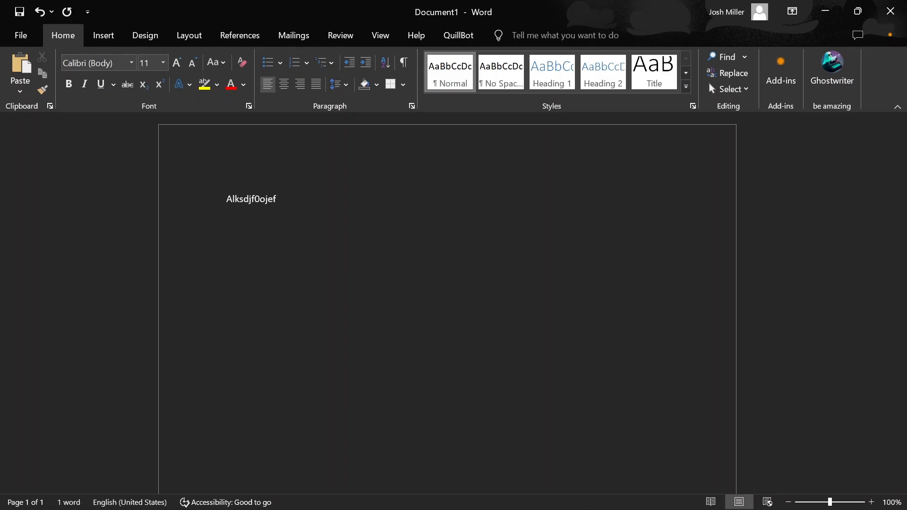